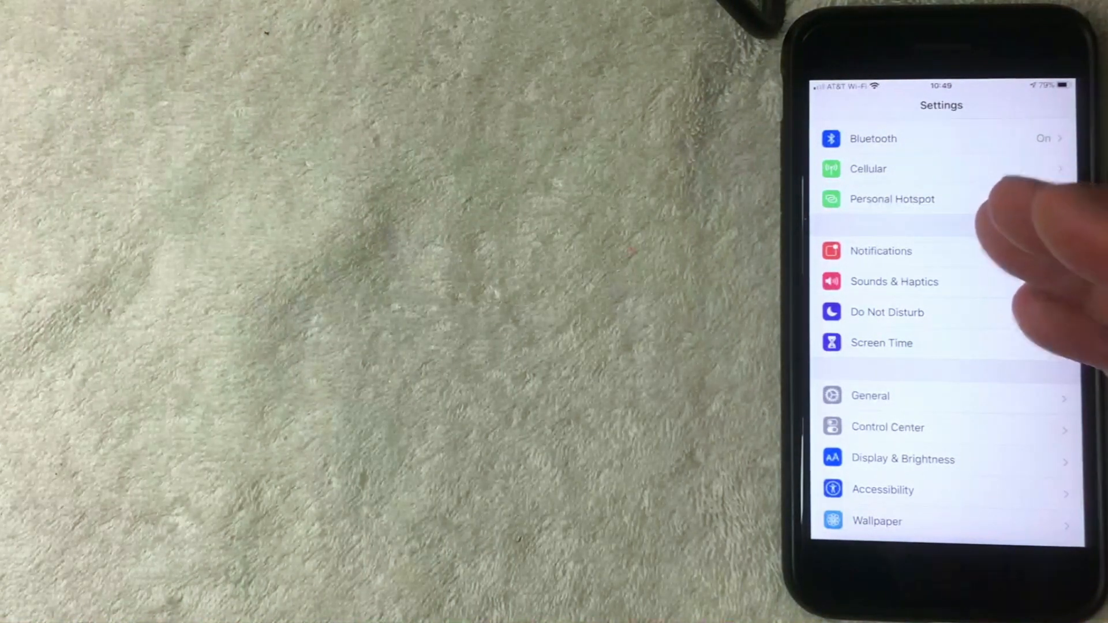
# - Scroll down the main Settings list toward iTunes & App Store
pyautogui.scroll(-3)
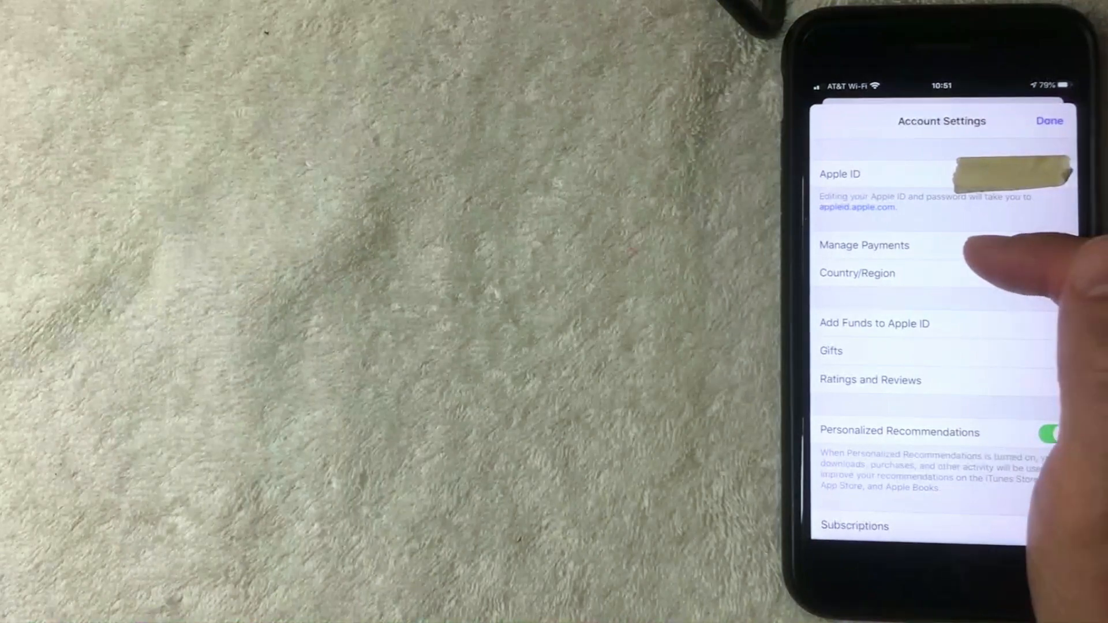
# - Open Manage Payments, then Add Payment Method to reach the Add Payment screen
pyautogui.click(863, 245)
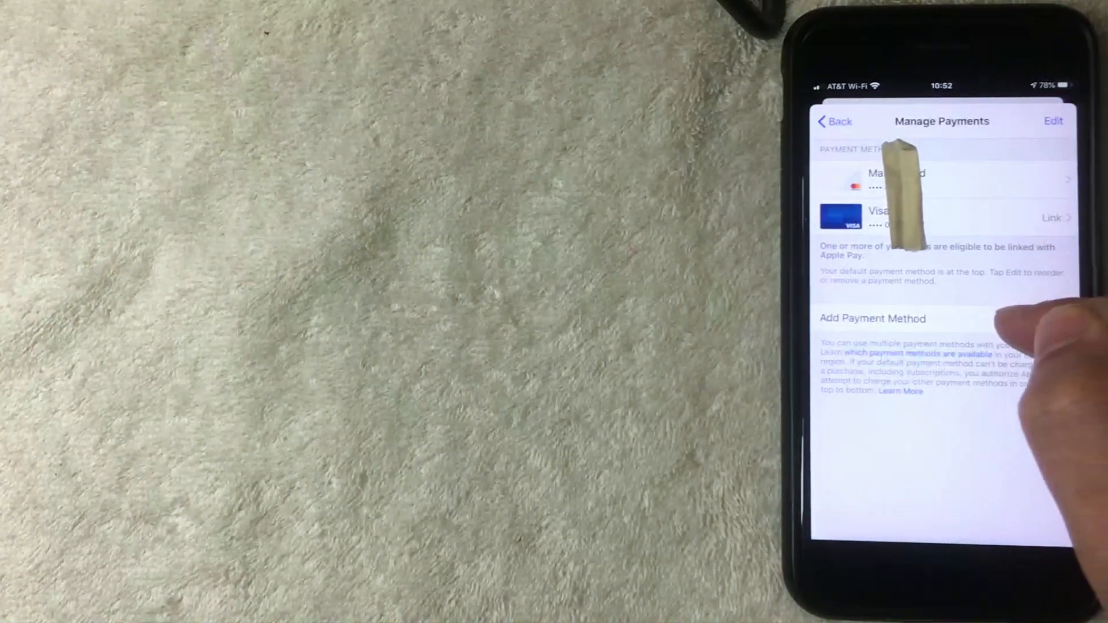
pyautogui.click(872, 318)
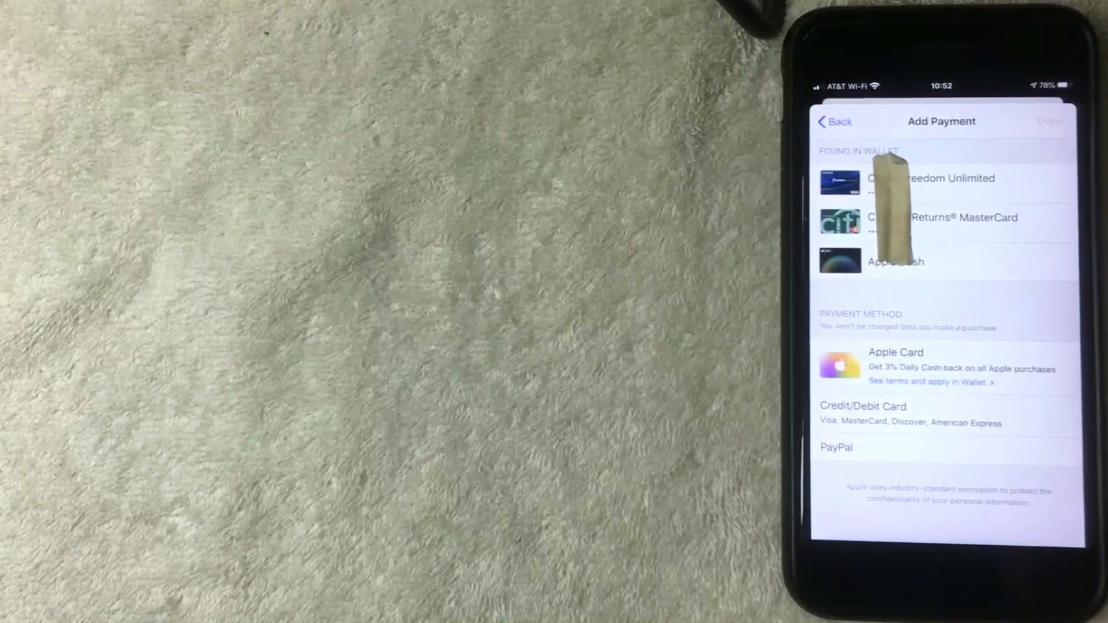